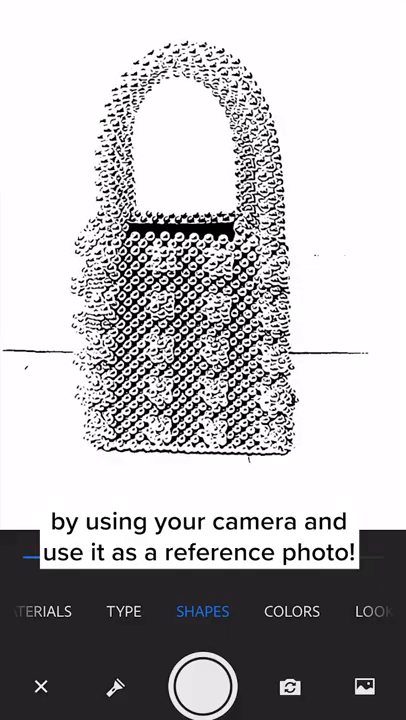
click(204, 686)
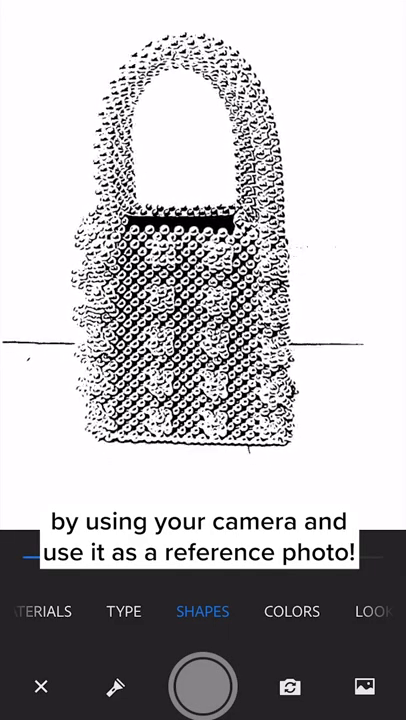